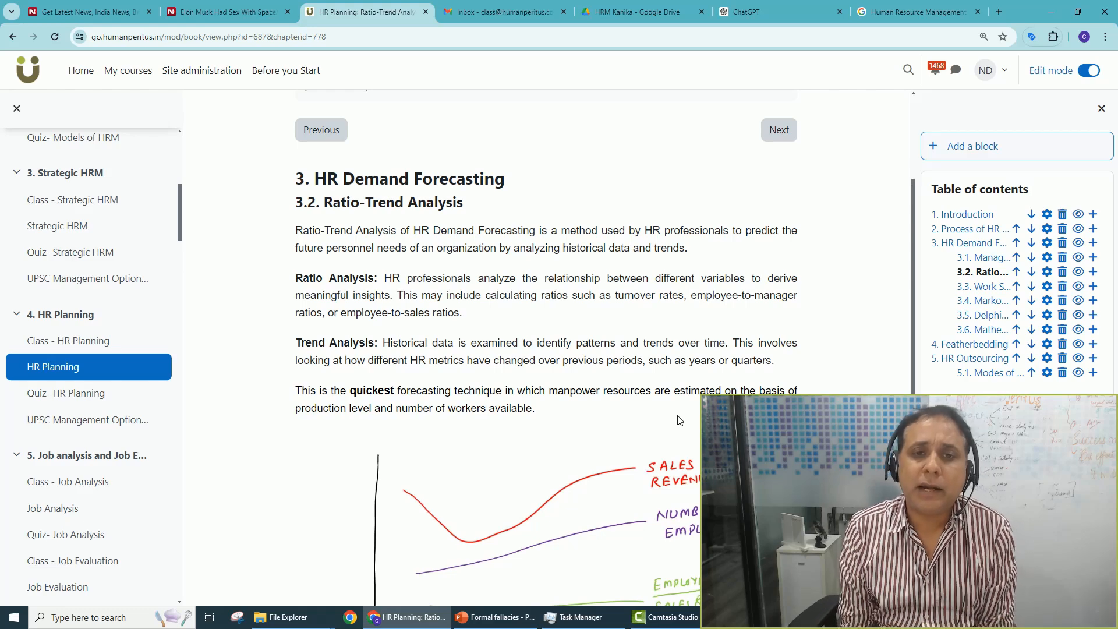
pyautogui.scroll(-3)
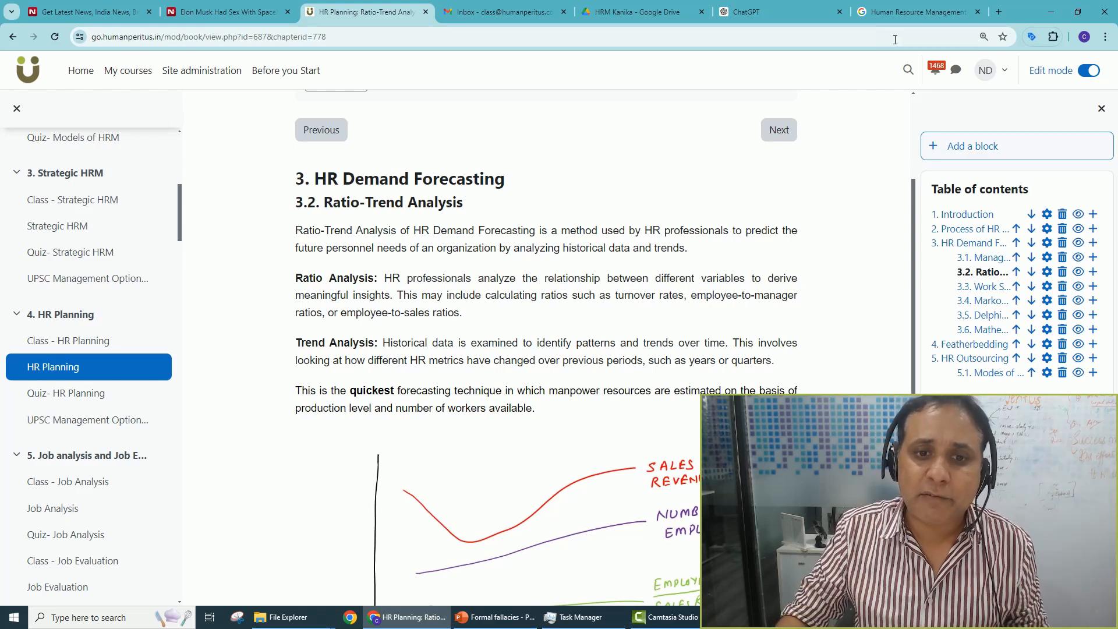
pyautogui.scroll(-3)
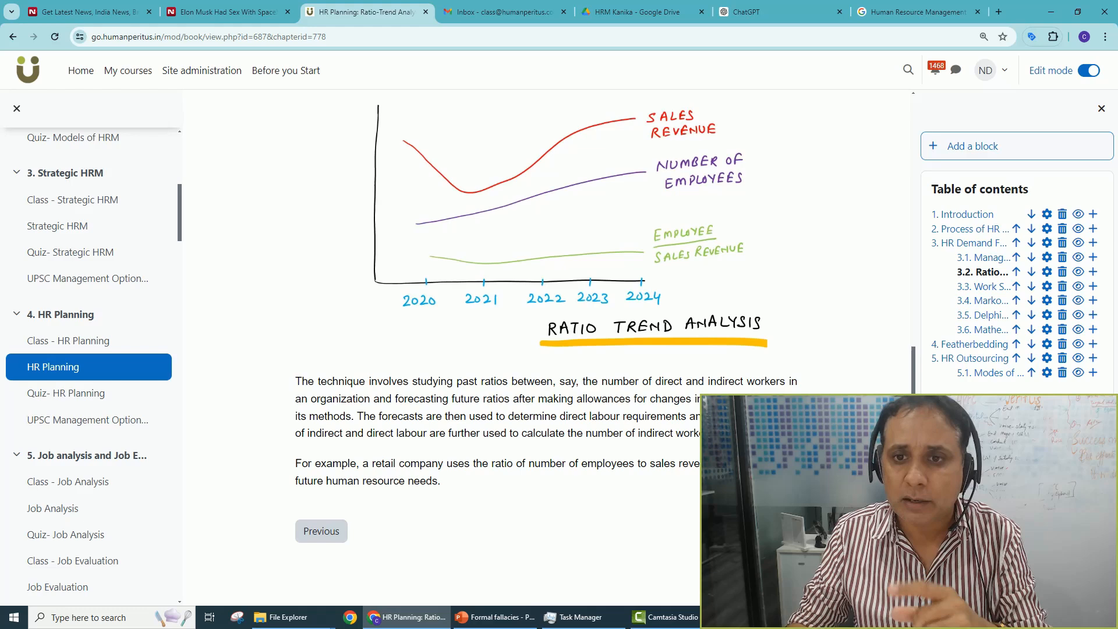
pyautogui.scroll(3)
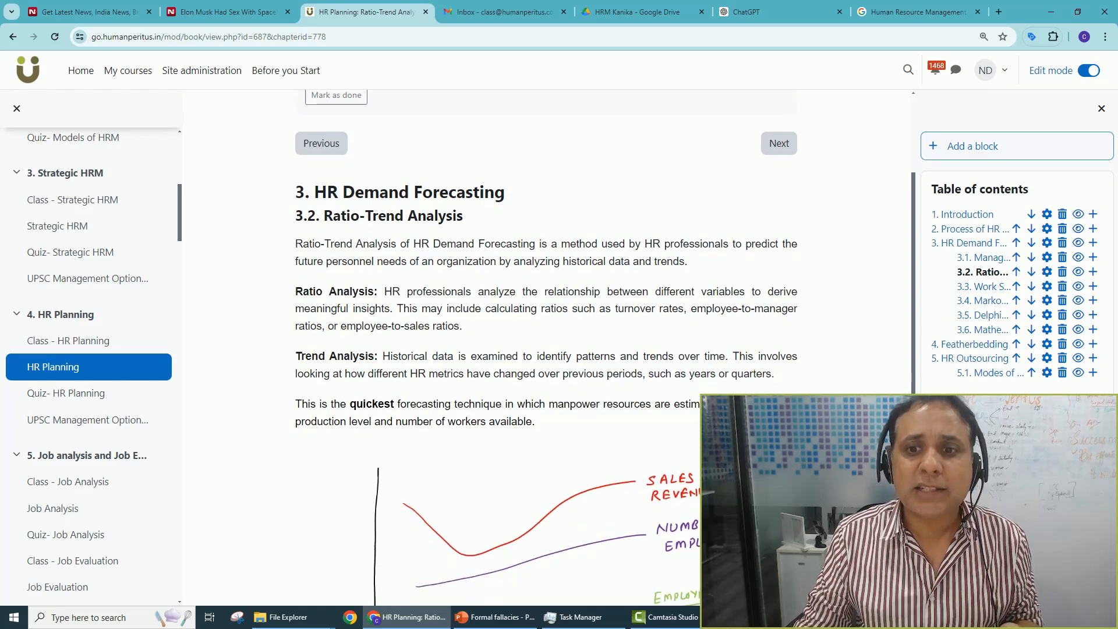
pyautogui.scroll(-3)
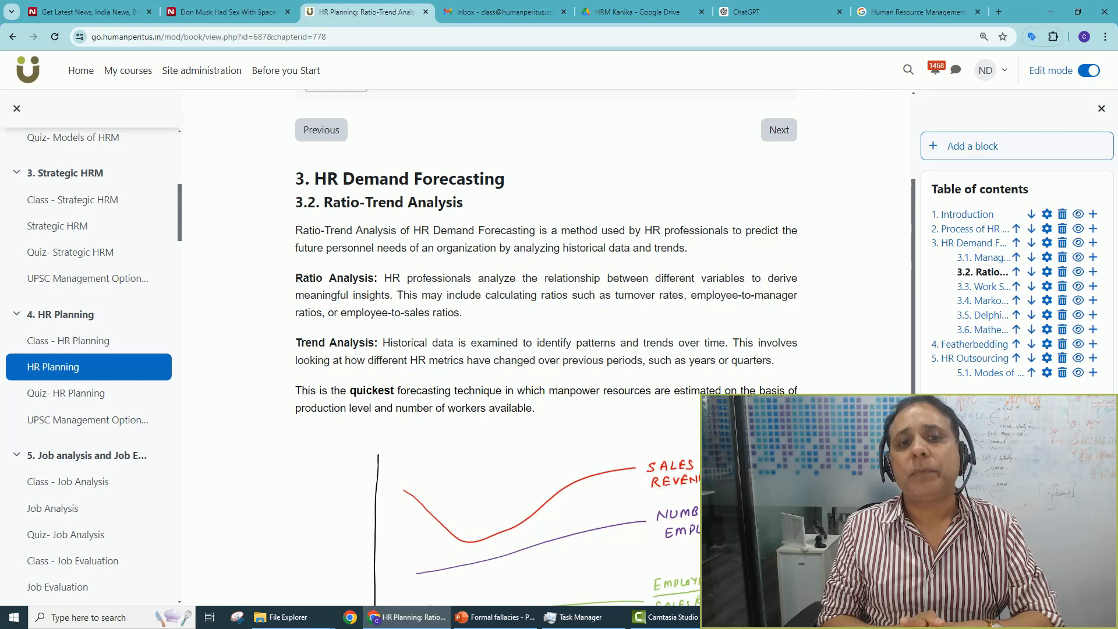
pyautogui.scroll(-3)
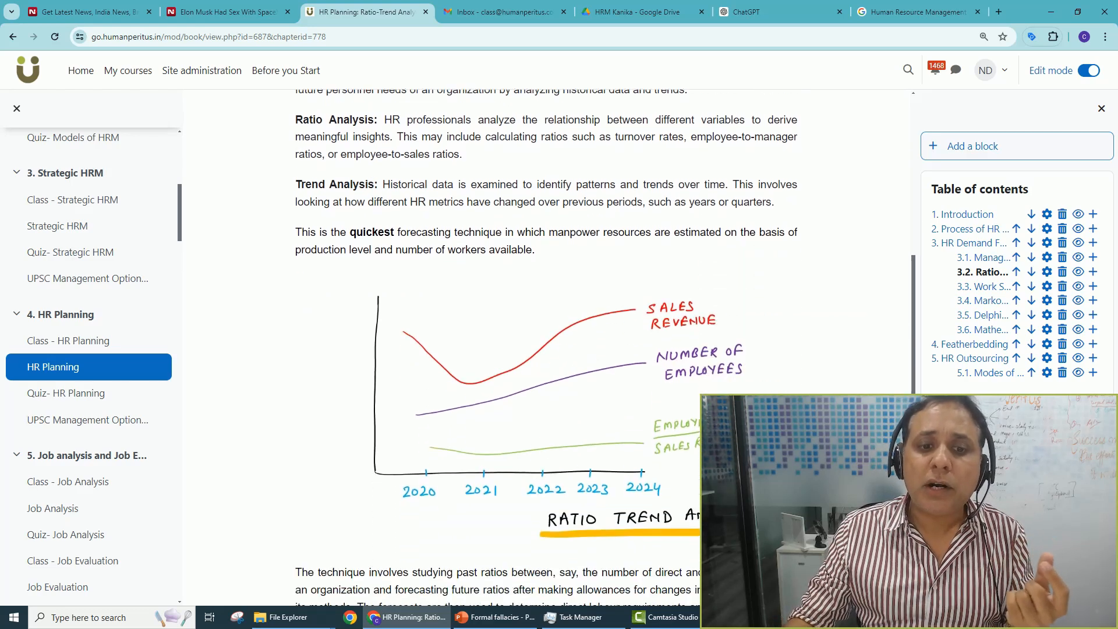
pyautogui.scroll(-3)
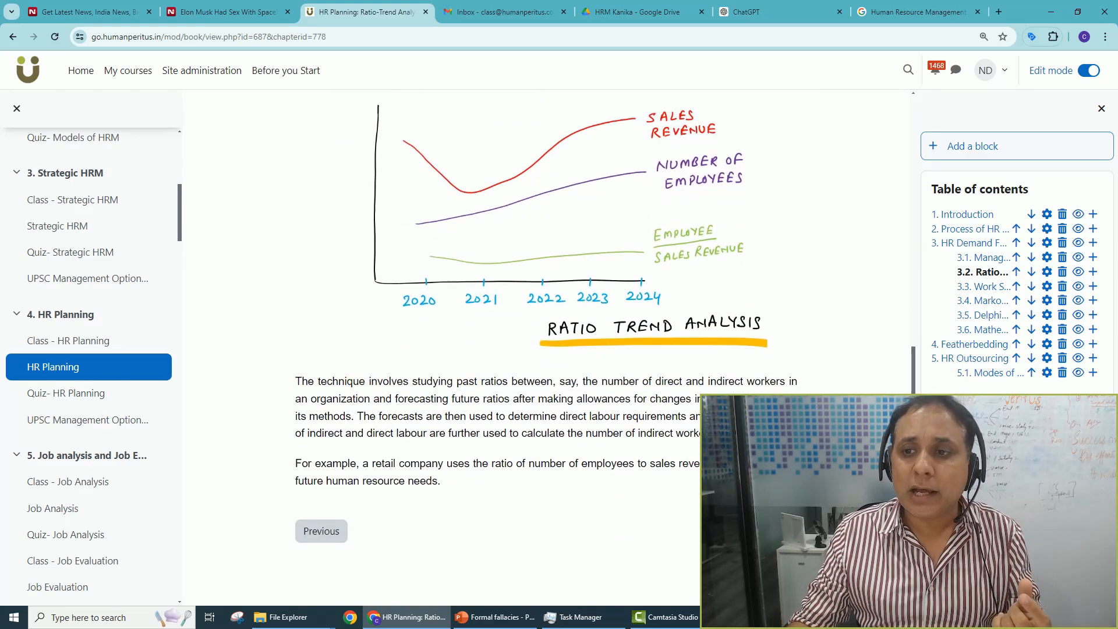